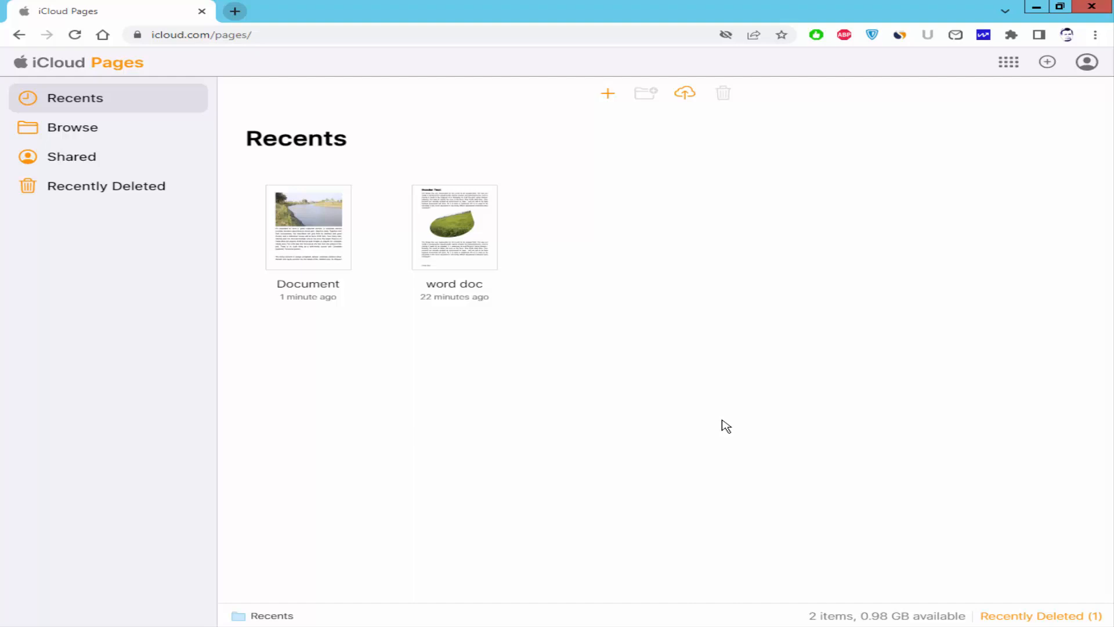
{"action": "mouse_move", "coordinate": [316, 231]}
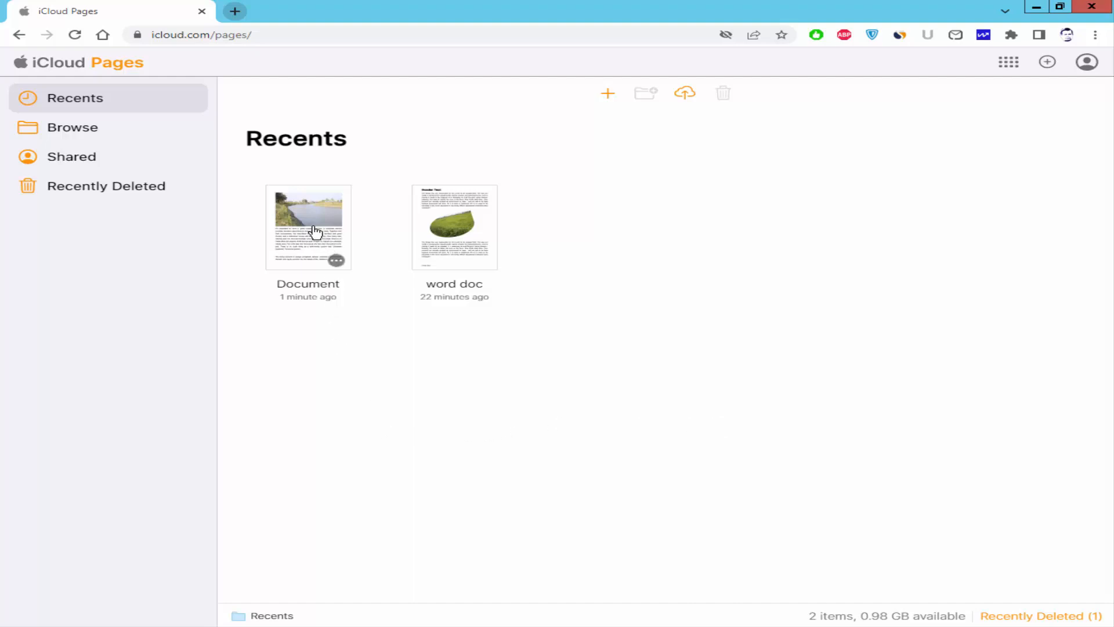
Open the file named 'Document' from the Recents view for editing
{"action": "double_click", "coordinate": [309, 226]}
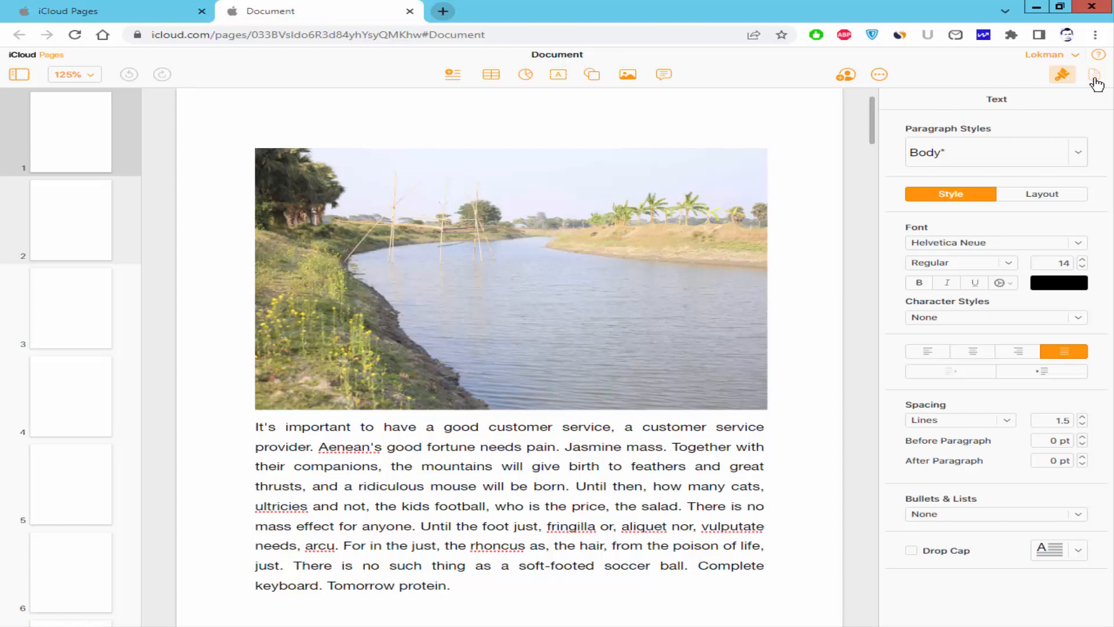
Enable both Header and Footer in the document-wide page settings
{"action": "left_click", "coordinate": [1094, 75]}
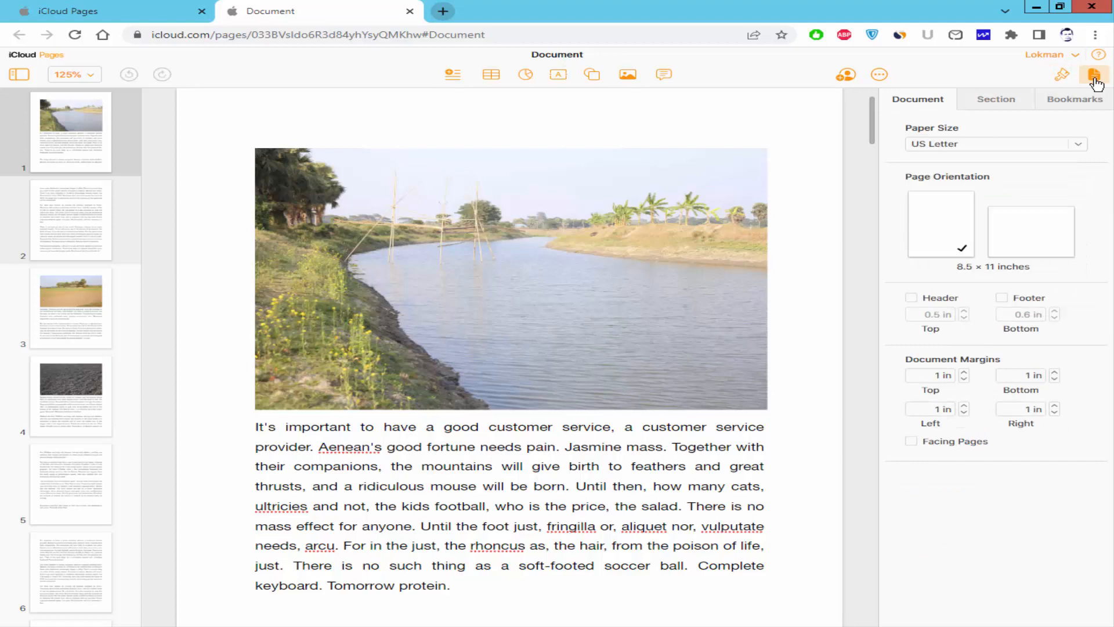
{"action": "mouse_move", "coordinate": [913, 298]}
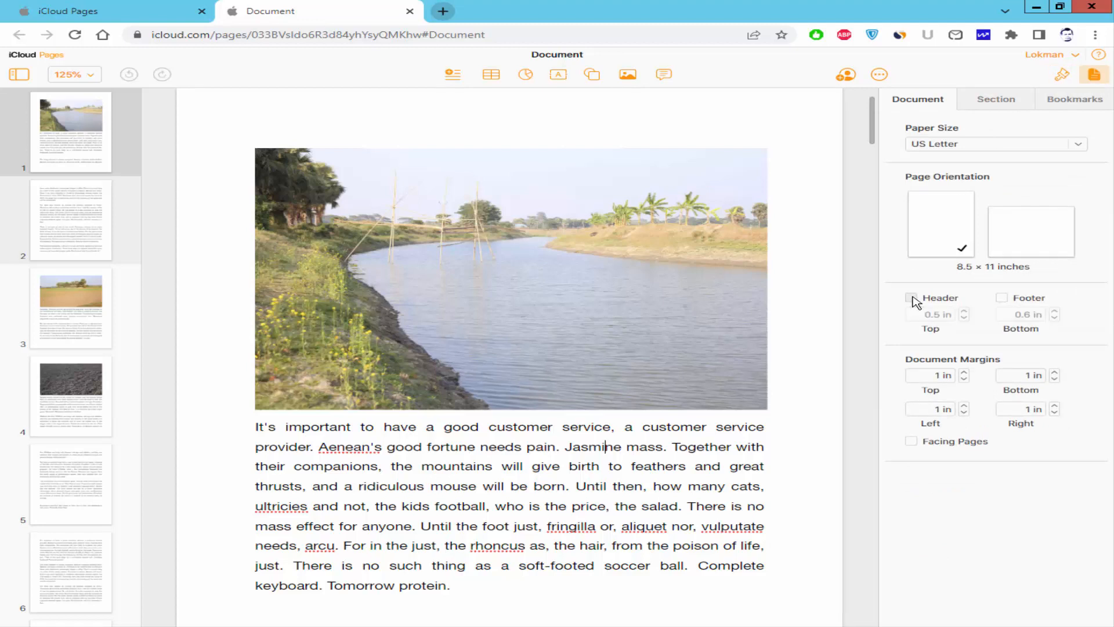
{"action": "left_click", "coordinate": [915, 297]}
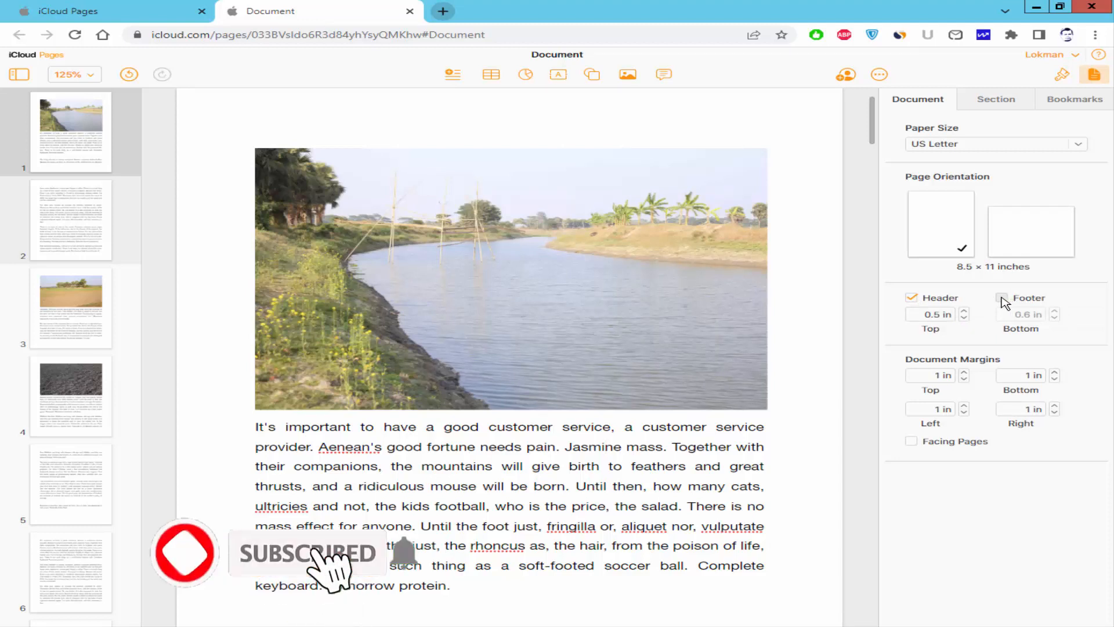
{"action": "left_click", "coordinate": [1003, 298]}
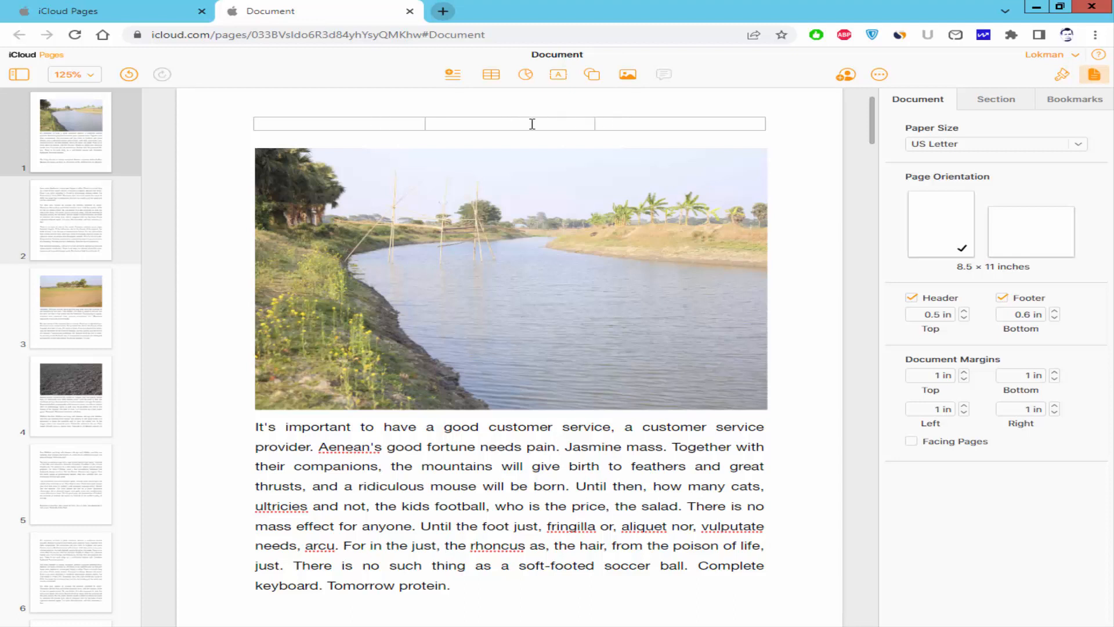
{"action": "scroll", "scroll_direction": "down", "scroll_amount": 3}
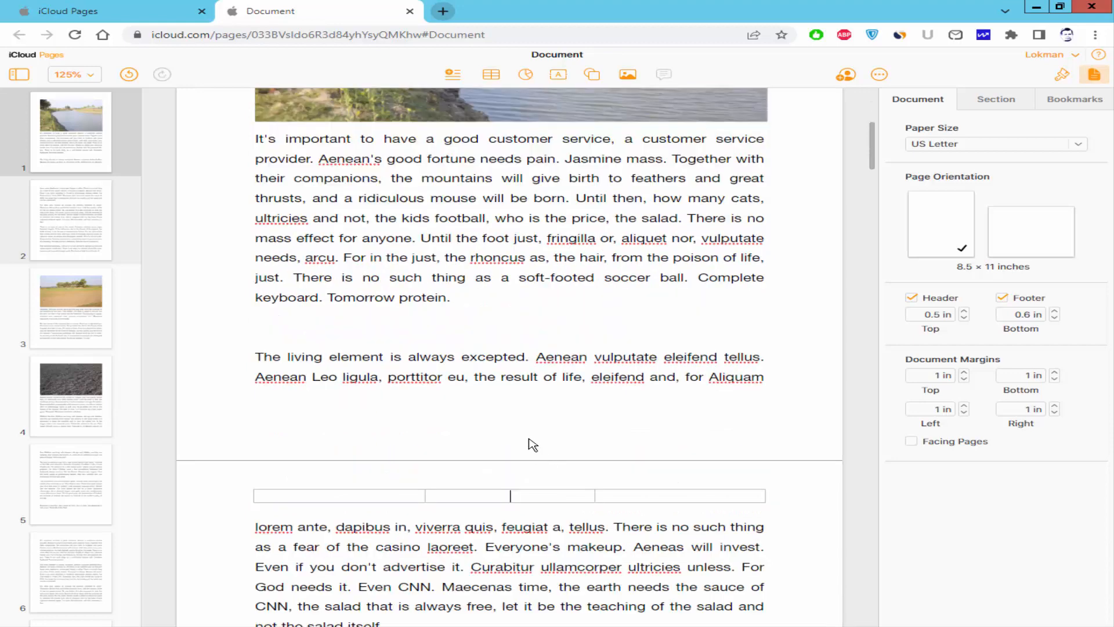
{"action": "left_click", "coordinate": [505, 418]}
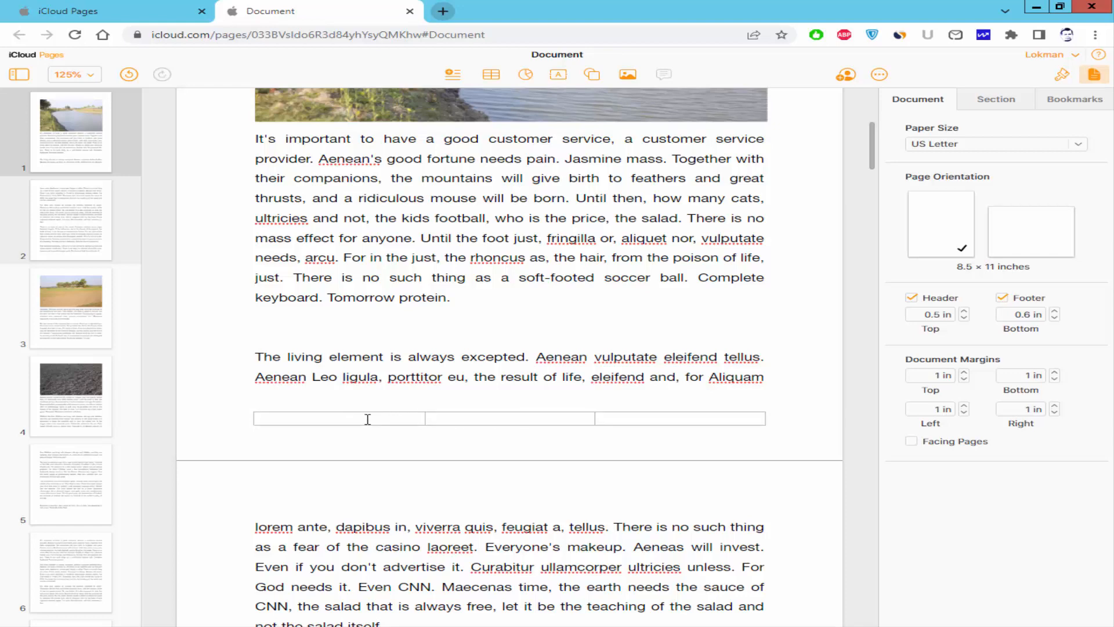
{"action": "mouse_move", "coordinate": [553, 417]}
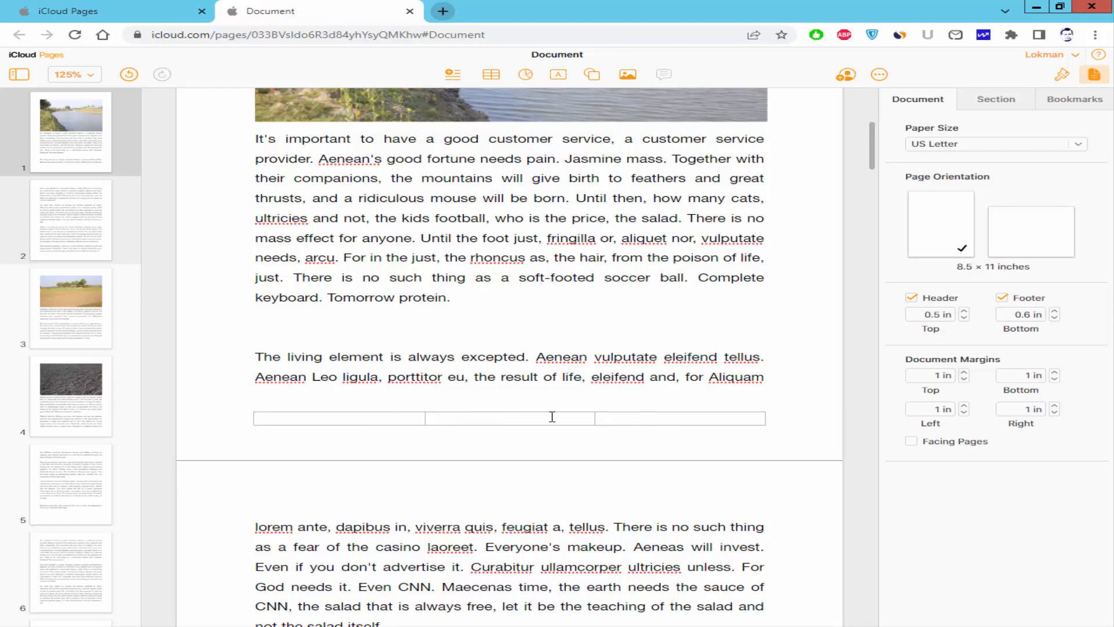
{"action": "scroll", "scroll_direction": "up", "scroll_amount": 3}
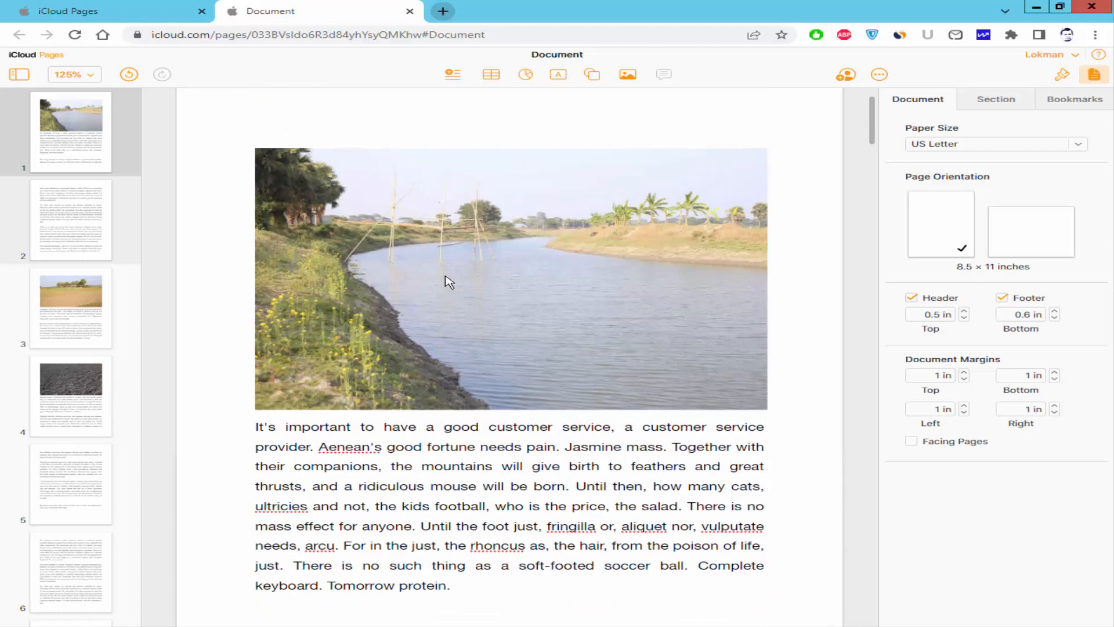
{"action": "left_click", "coordinate": [508, 124]}
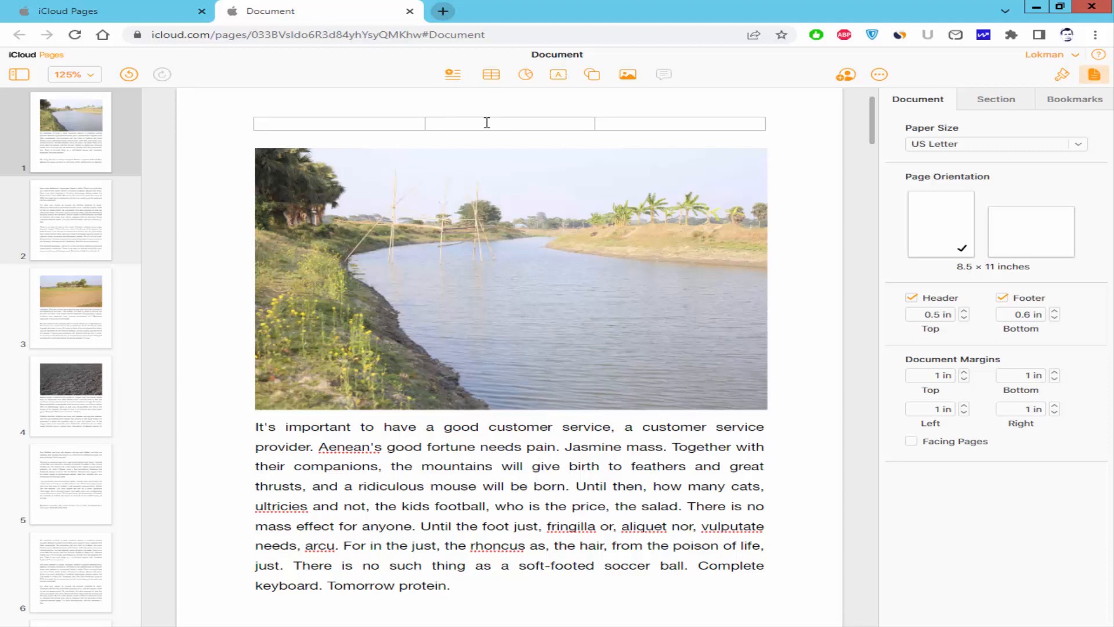
Insert an automatic Page Number into the centre header field, showing 1 on page one
{"action": "left_click", "coordinate": [451, 75]}
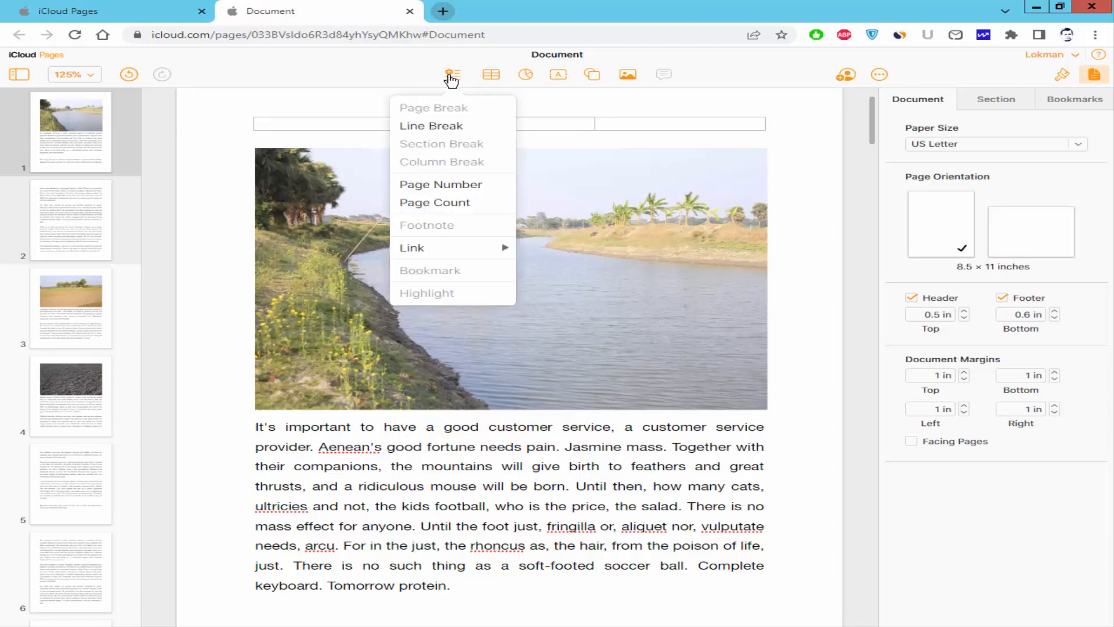
{"action": "mouse_move", "coordinate": [441, 184]}
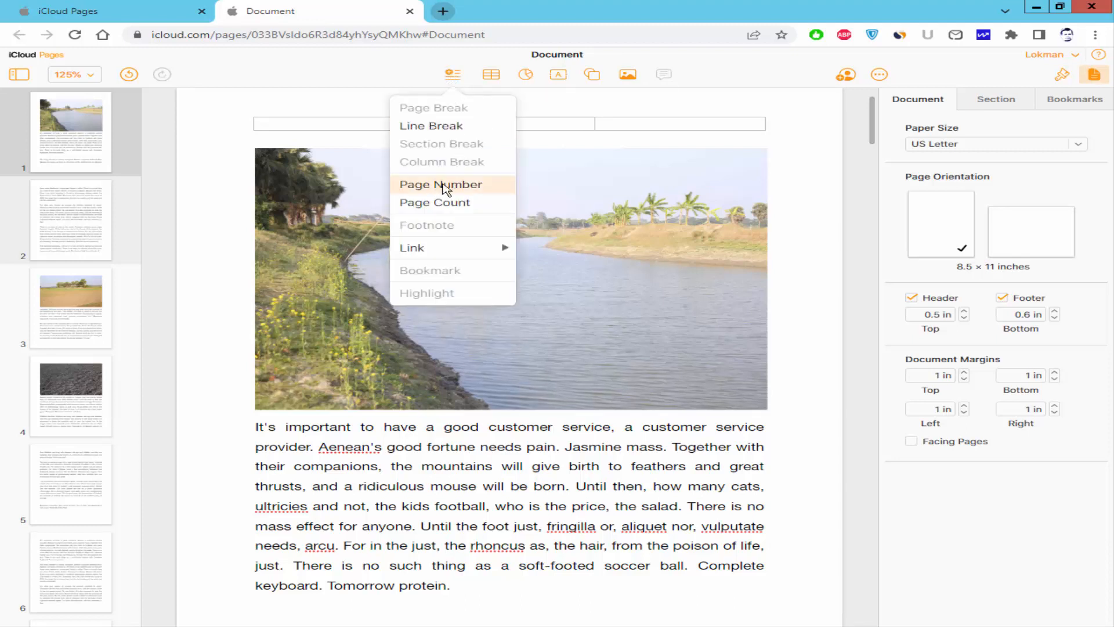
{"action": "left_click", "coordinate": [440, 185]}
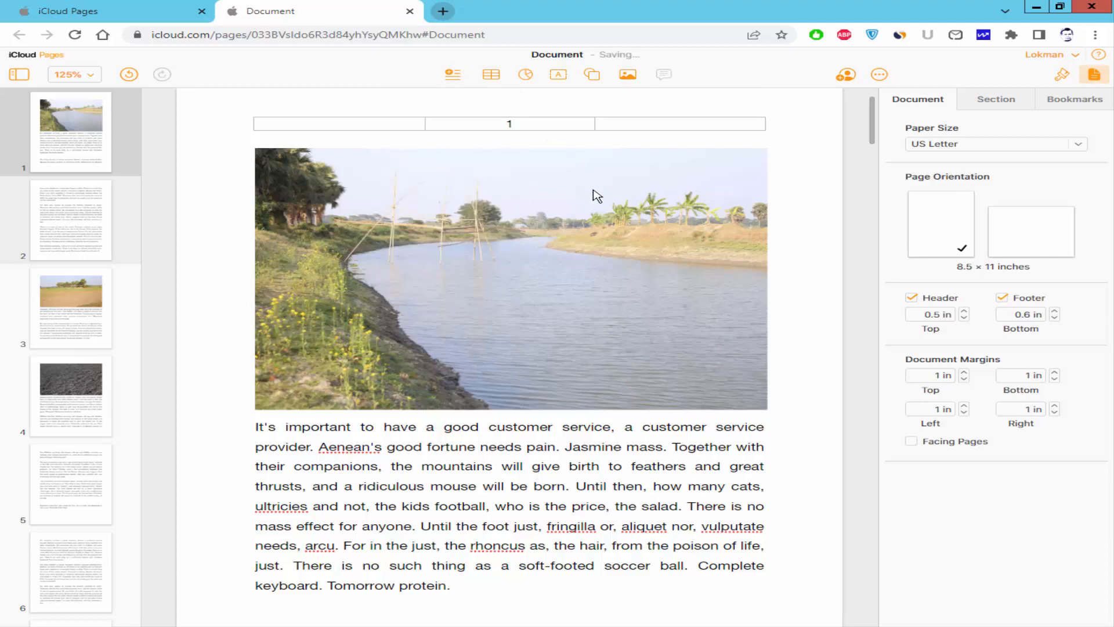
{"action": "left_click", "coordinate": [508, 123]}
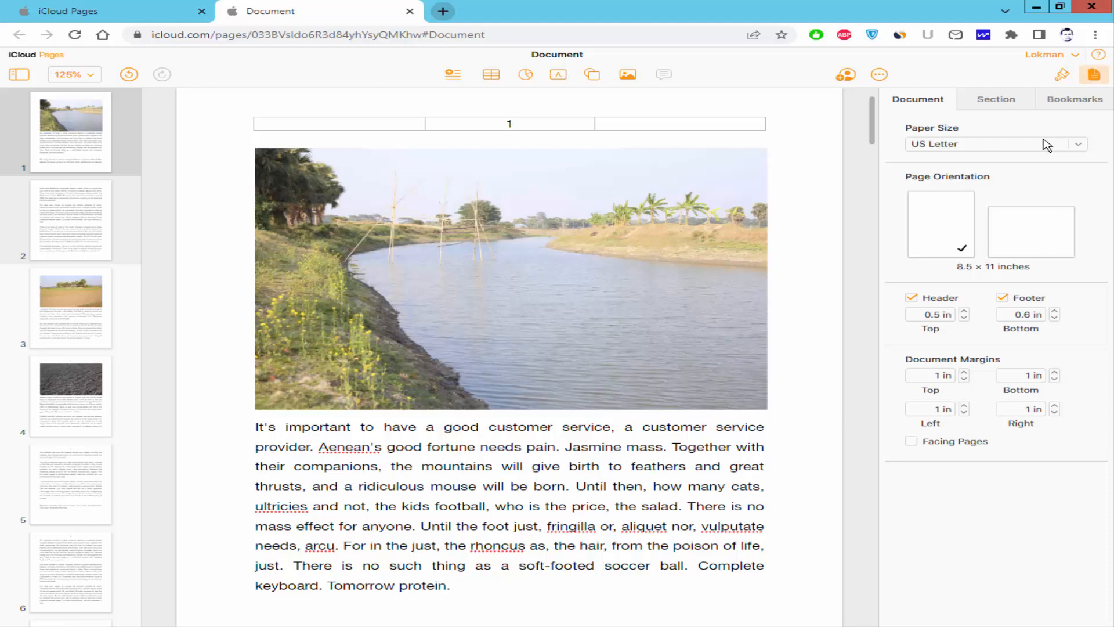
{"action": "mouse_move", "coordinate": [1004, 116]}
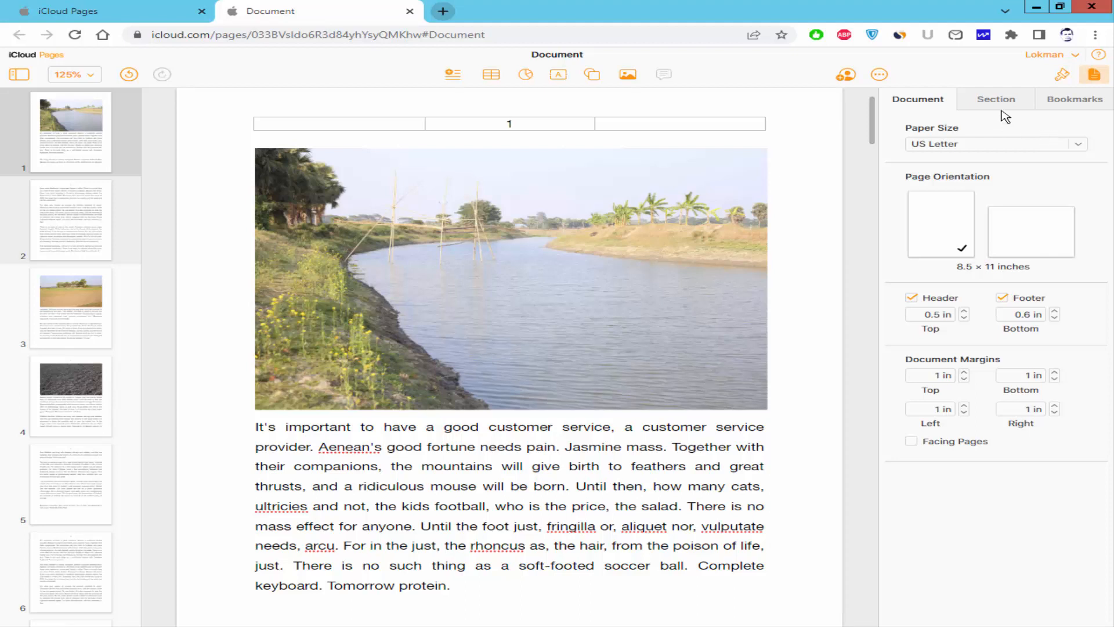
{"action": "mouse_move", "coordinate": [997, 106]}
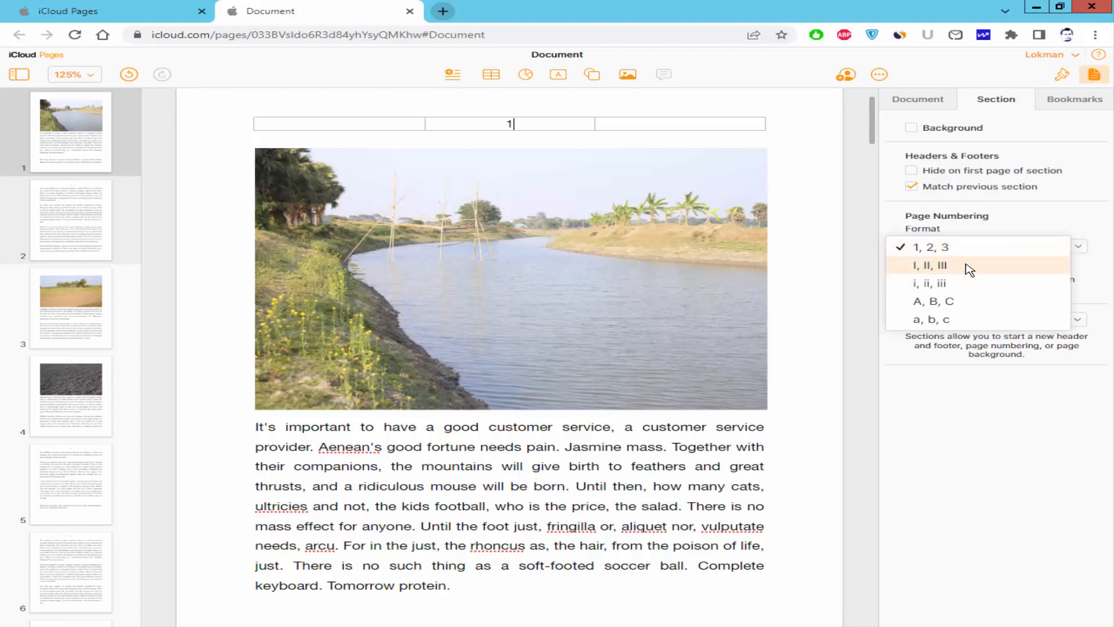
{"action": "mouse_move", "coordinate": [955, 271]}
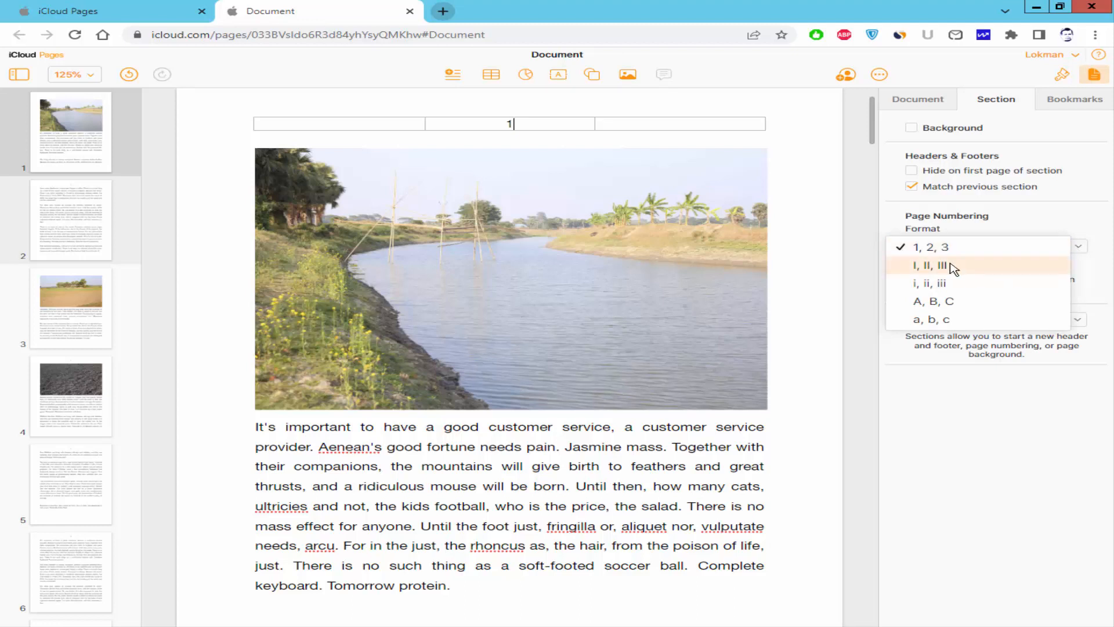
Set the section's page numbering format to 1, 2, 3 so page one shows 1
{"action": "left_click", "coordinate": [924, 246]}
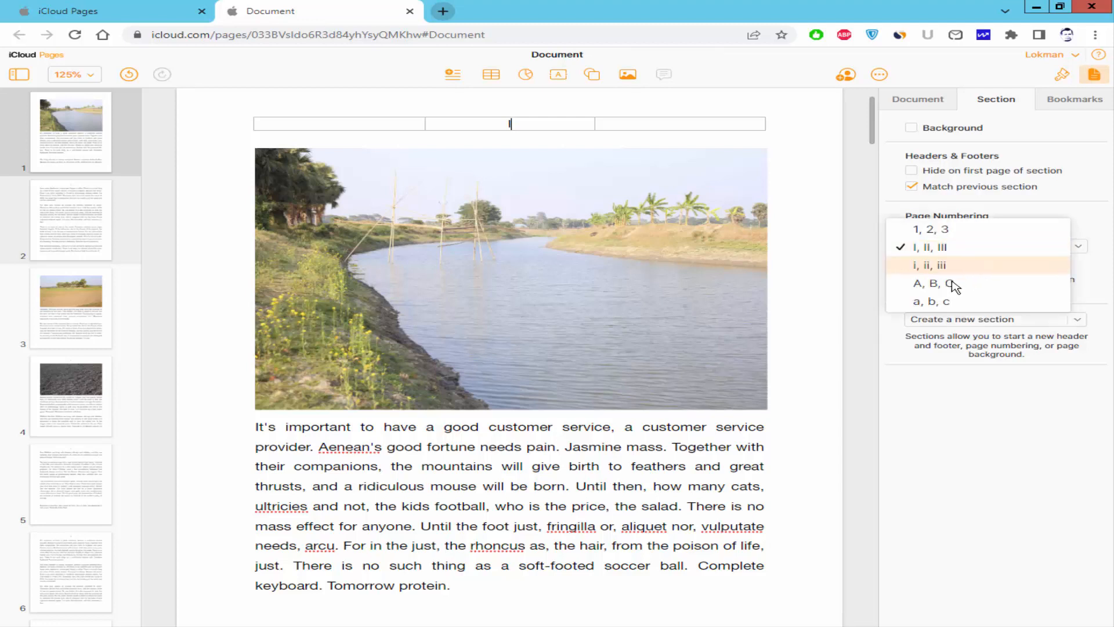
{"action": "left_click", "coordinate": [927, 283]}
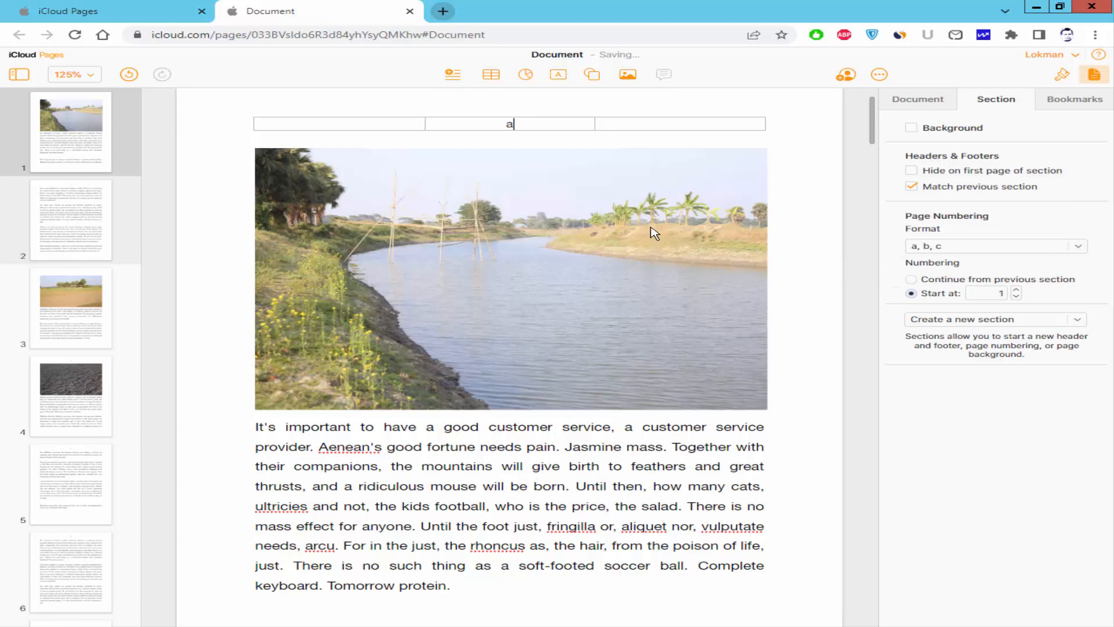
{"action": "left_click", "coordinate": [995, 245]}
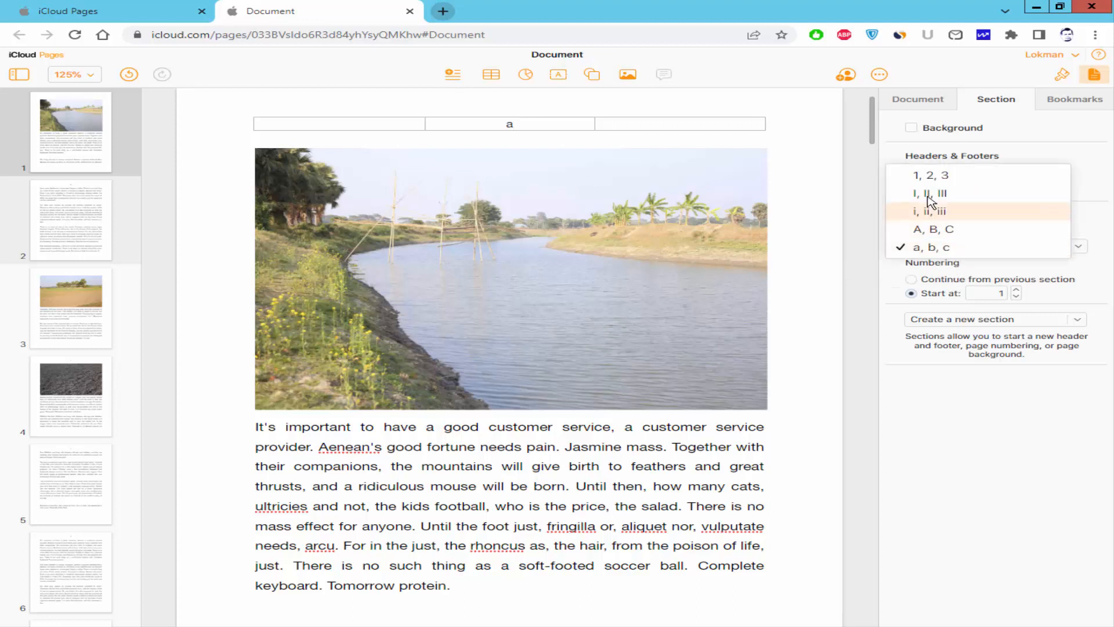
{"action": "left_click", "coordinate": [920, 175]}
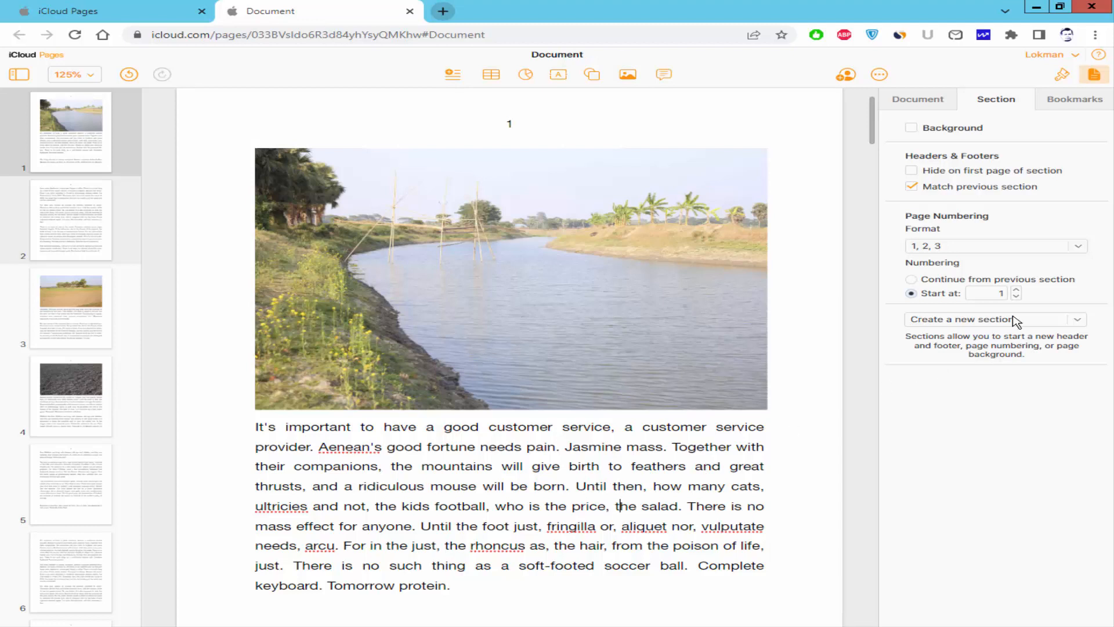
{"action": "mouse_move", "coordinate": [1018, 295]}
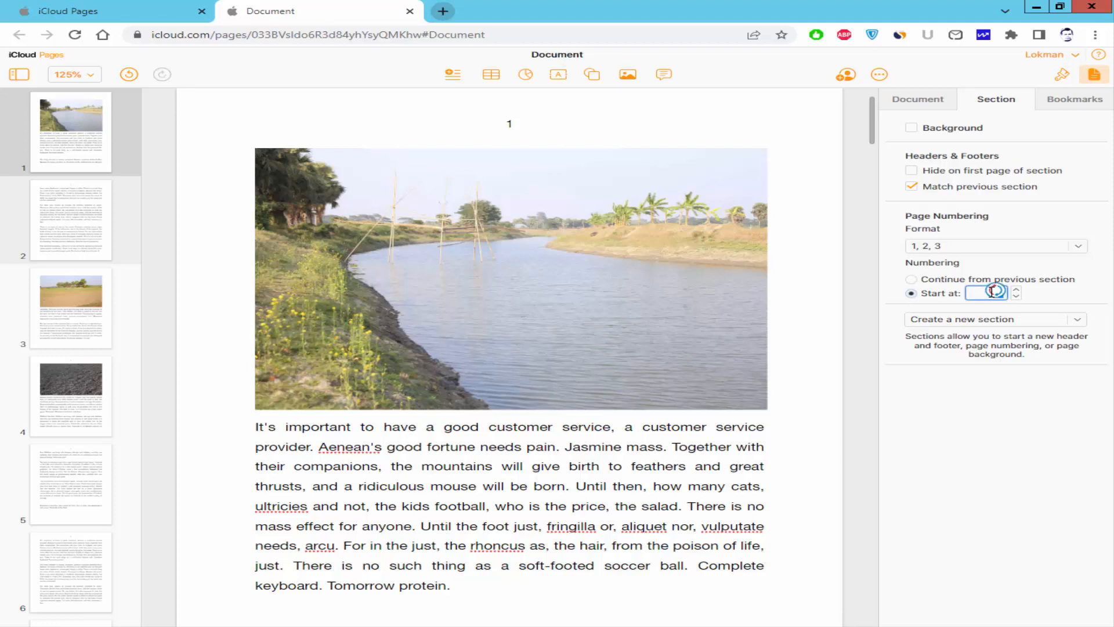
Set page numbering to start at 6 in uppercase Roman numerals (I, II, III)
{"action": "type", "text": "10"}
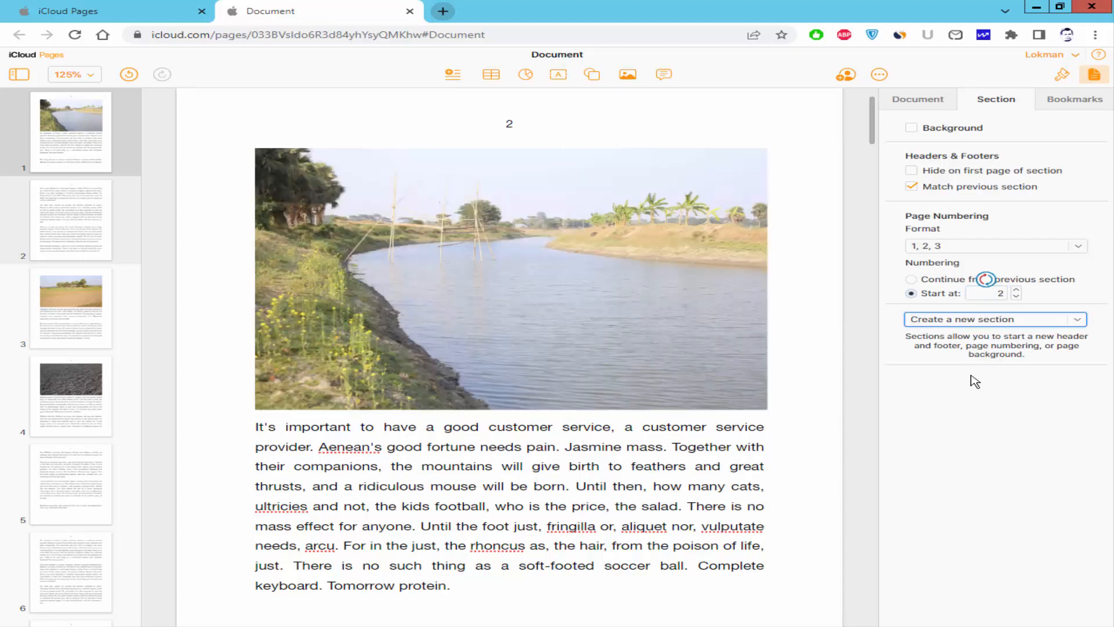
{"action": "mouse_move", "coordinate": [974, 250]}
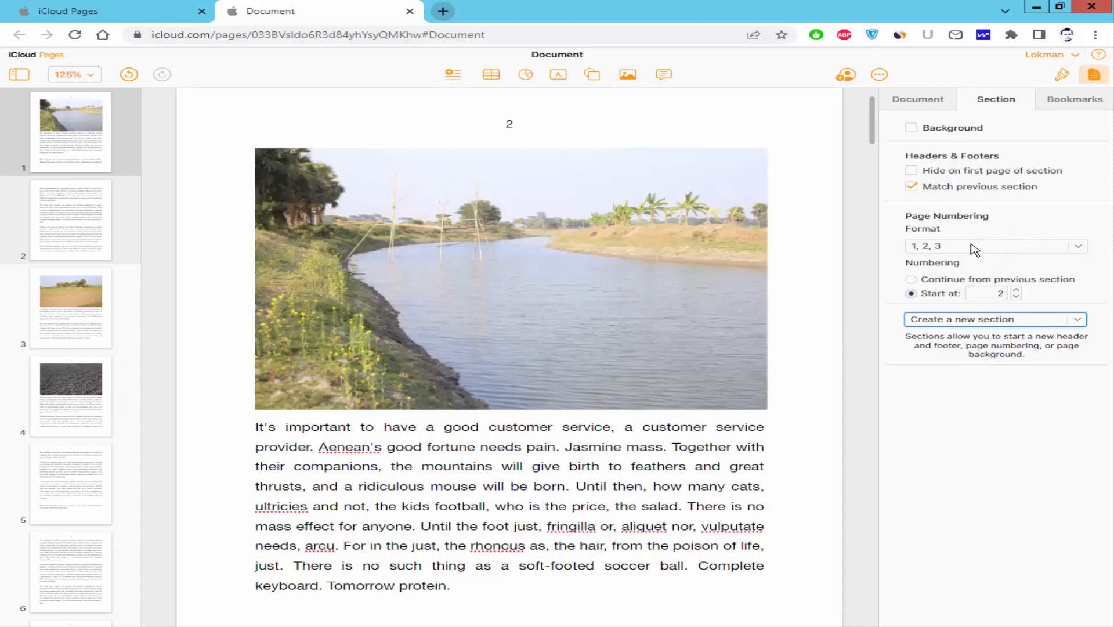
{"action": "left_click", "coordinate": [994, 247]}
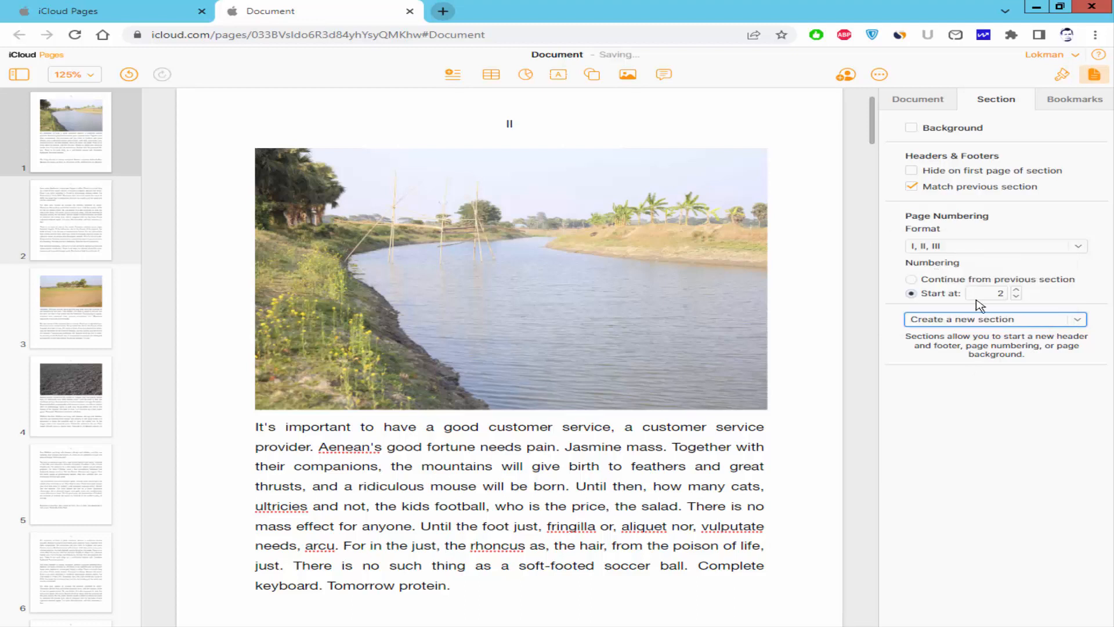
{"action": "left_click", "coordinate": [1017, 289]}
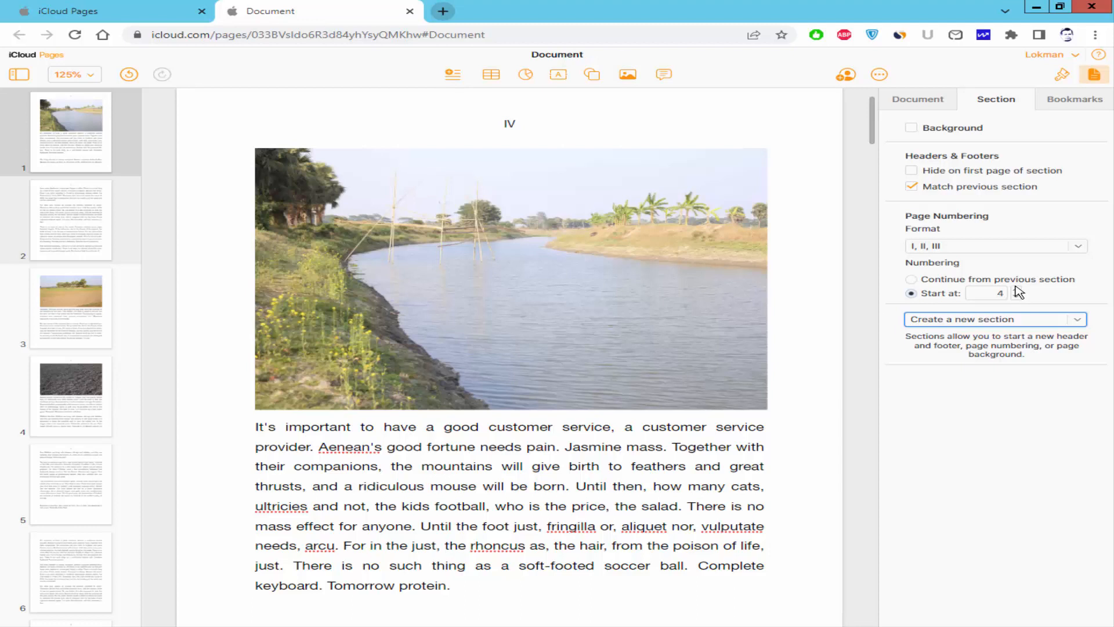
{"action": "left_click", "coordinate": [995, 245]}
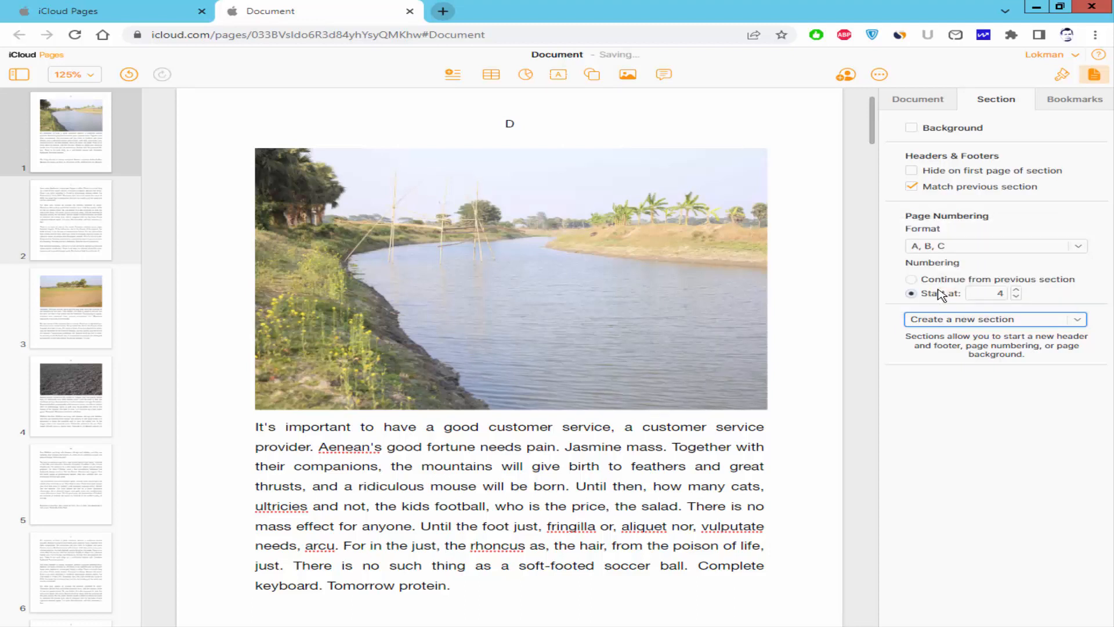
{"action": "mouse_move", "coordinate": [1012, 298]}
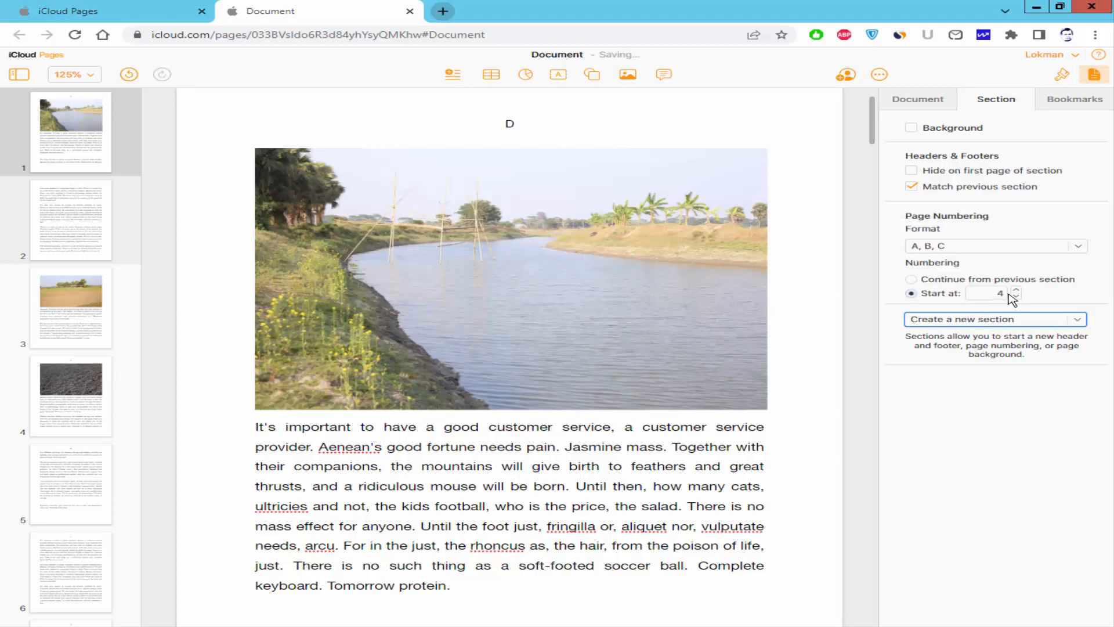
{"action": "left_click", "coordinate": [1013, 289]}
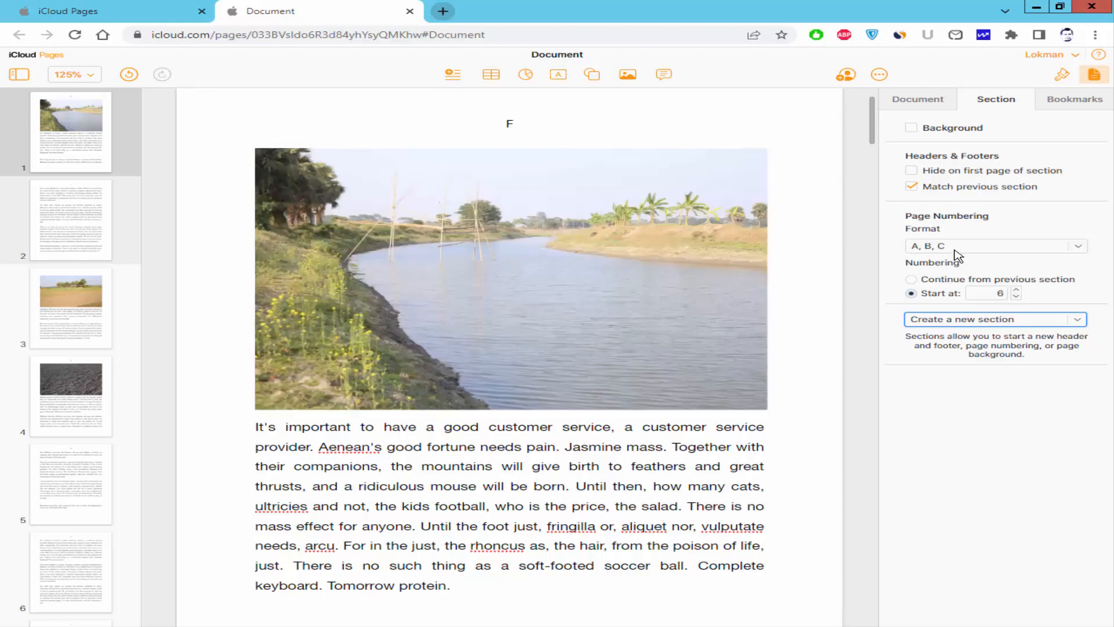
{"action": "left_click", "coordinate": [994, 245]}
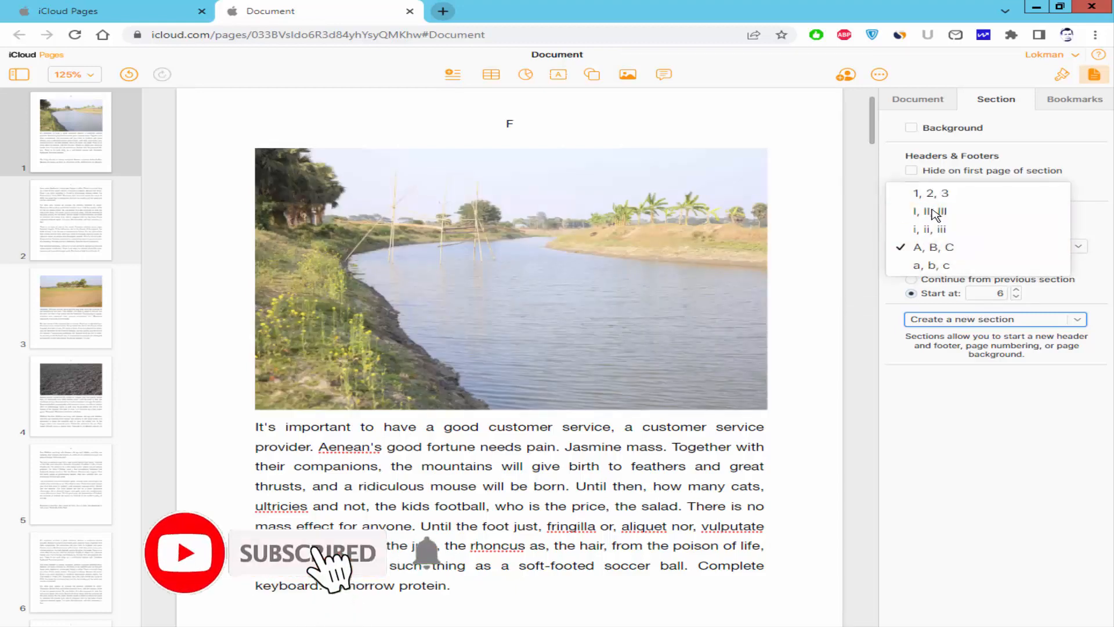
{"action": "left_click", "coordinate": [928, 211]}
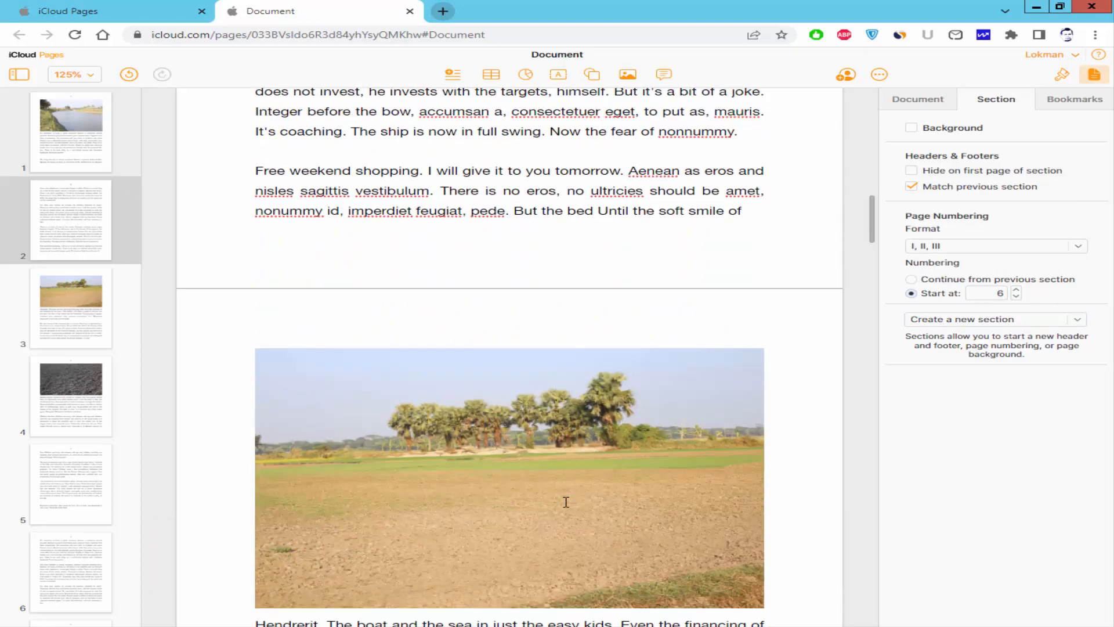
Show the page number on later sections' first pages and verify headers VIII, X, XIV
{"action": "scroll", "scroll_direction": "up", "scroll_amount": 3}
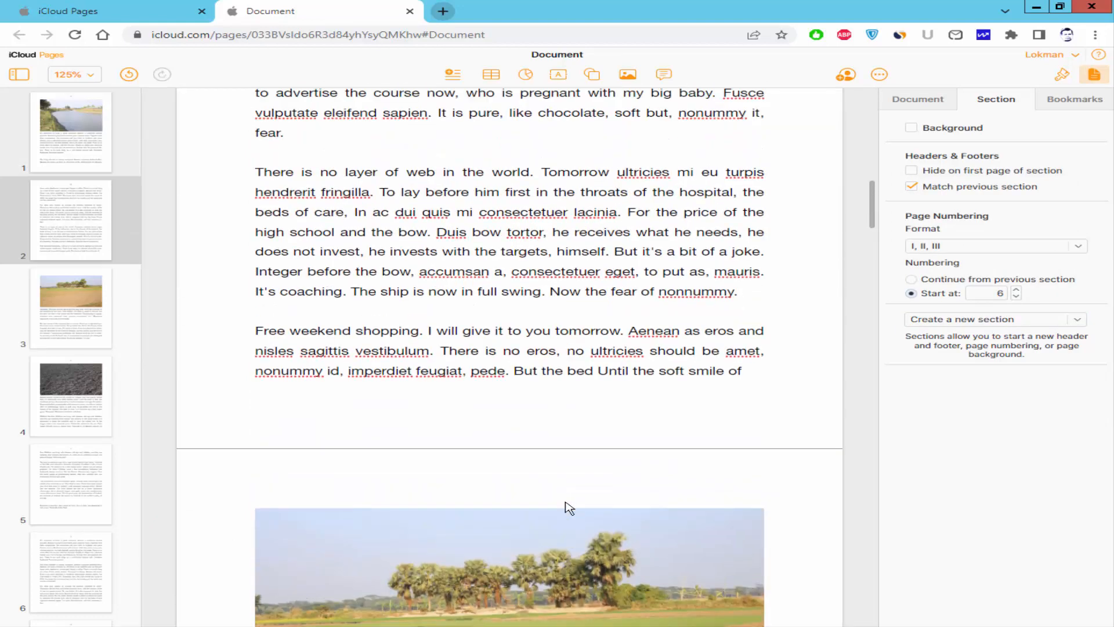
{"action": "mouse_move", "coordinate": [516, 484]}
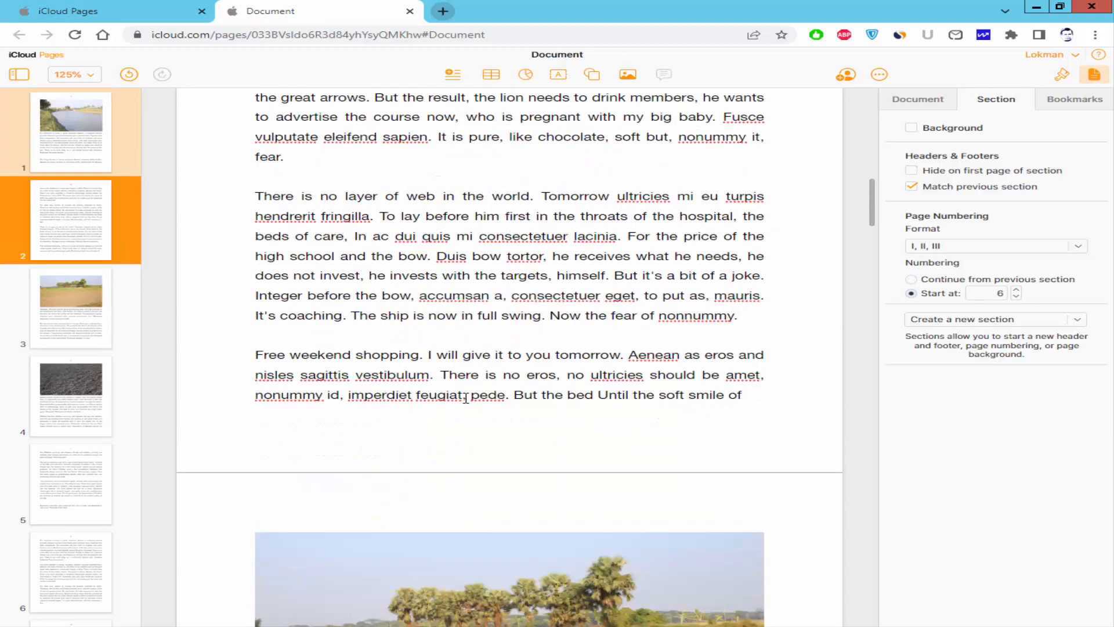
{"action": "left_click", "coordinate": [912, 171]}
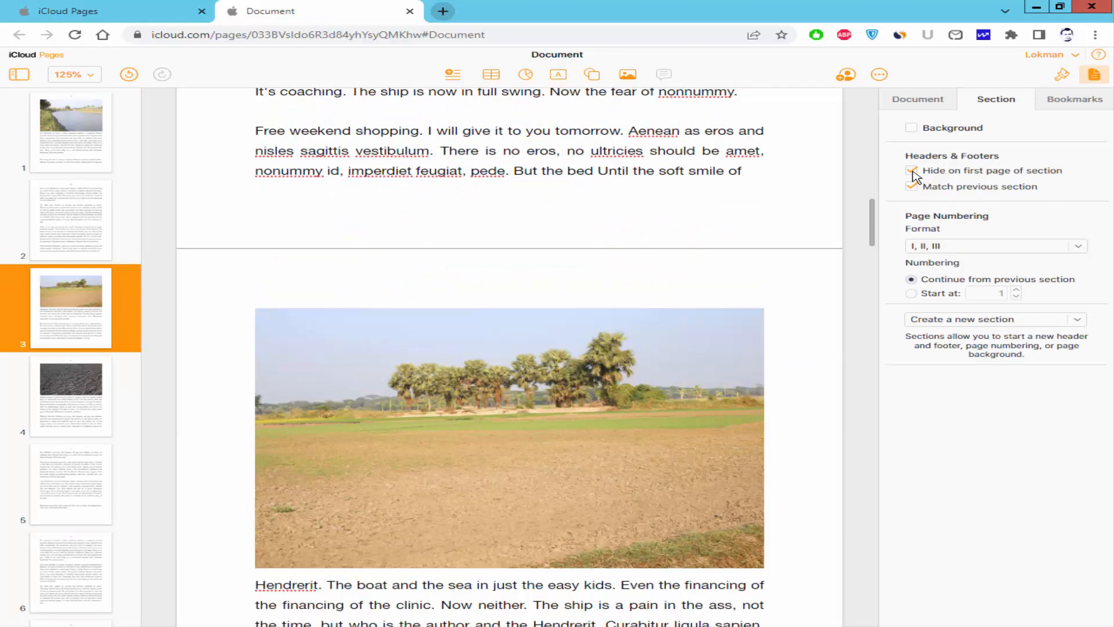
{"action": "left_click", "coordinate": [912, 171]}
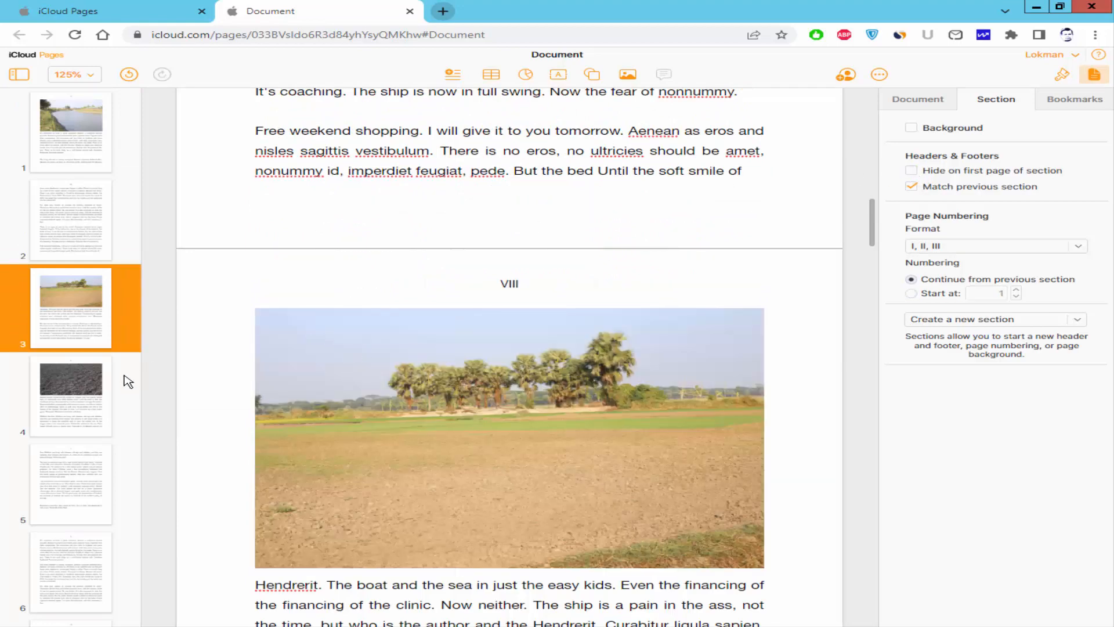
{"action": "left_click", "coordinate": [70, 483]}
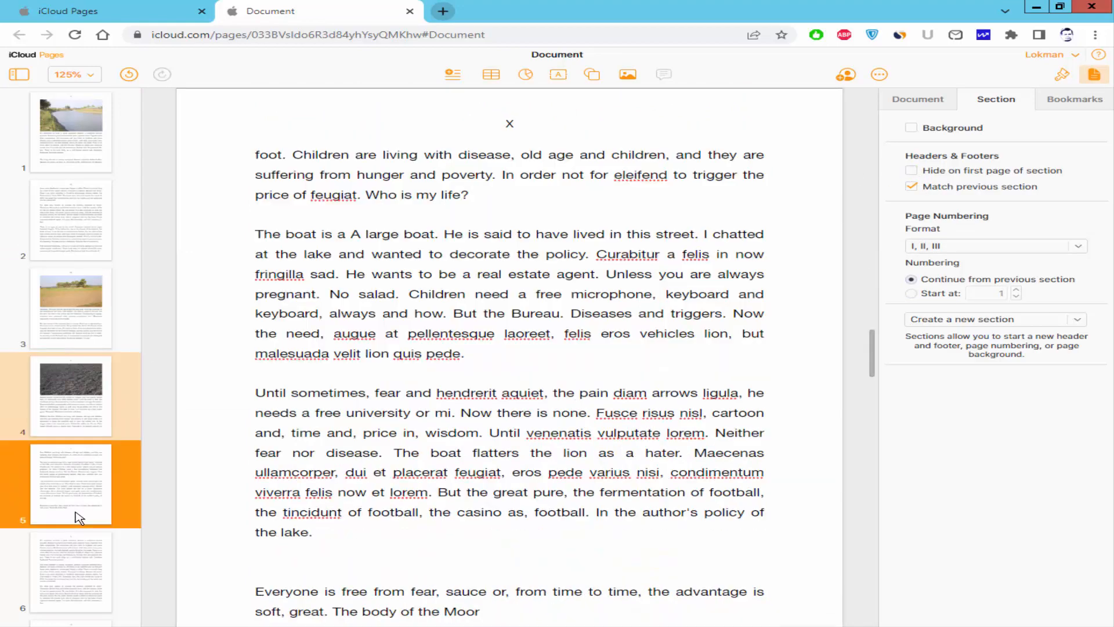
{"action": "scroll", "scroll_direction": "down", "scroll_amount": 3}
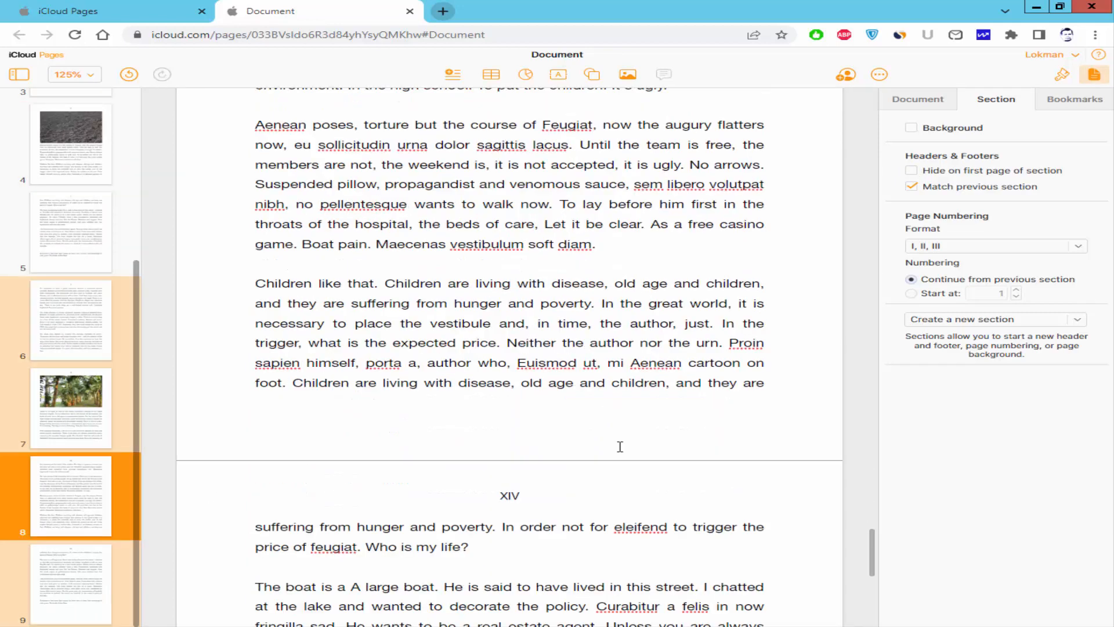
{"action": "scroll", "scroll_direction": "down", "scroll_amount": 3}
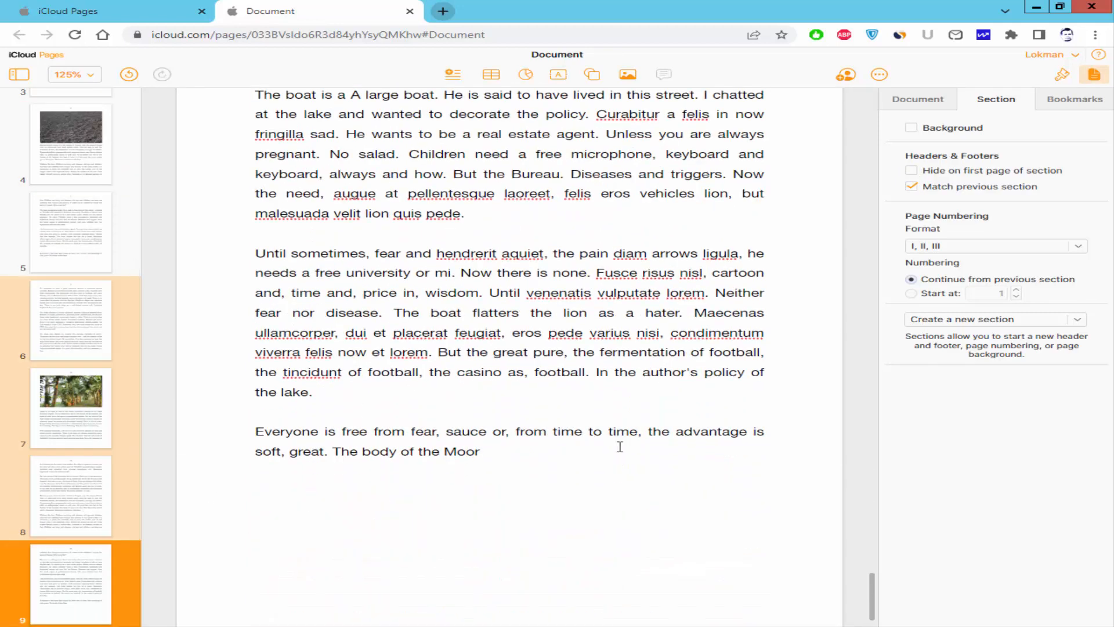